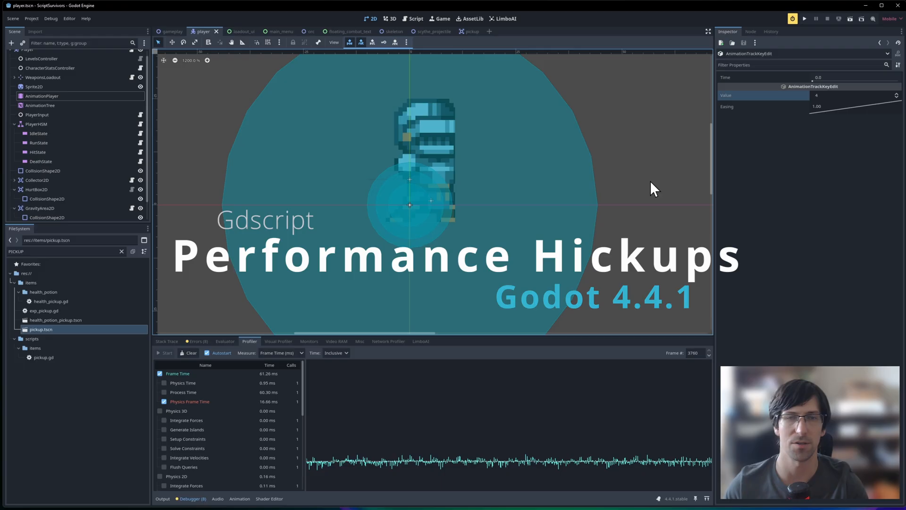
Show the skeleton enemy scene and select its Skeleton root with npc.gd attached
click(384, 31)
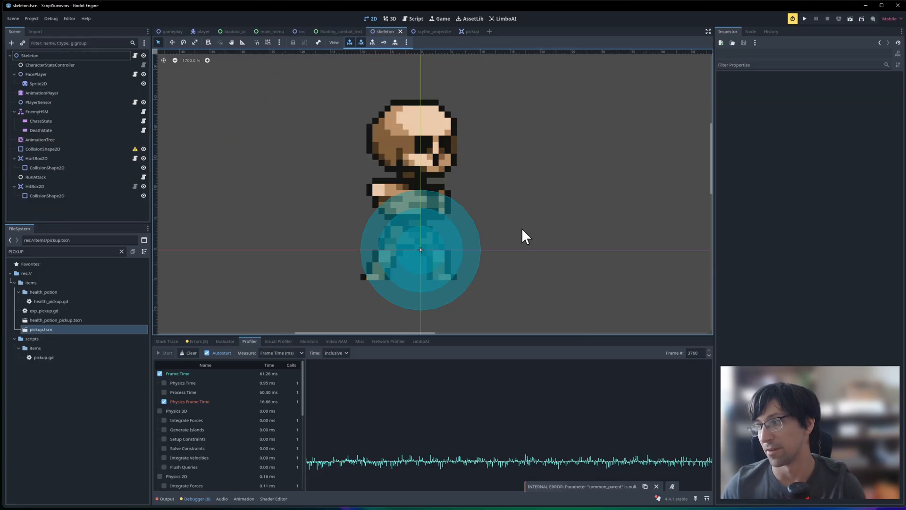
click(656, 486)
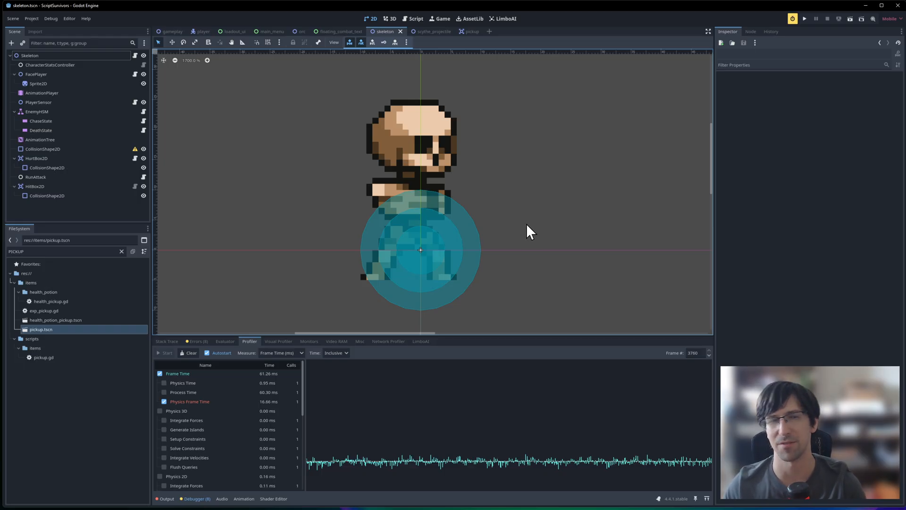
mouse_move(519, 161)
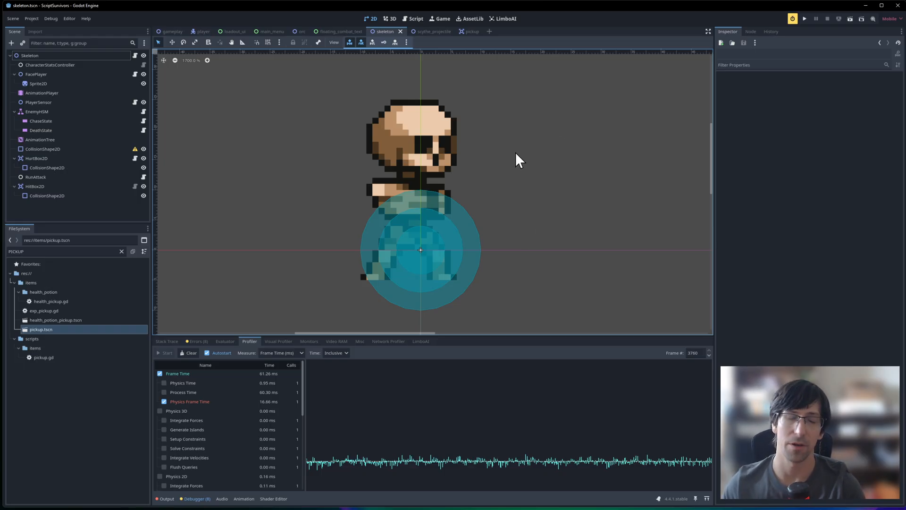
mouse_move(511, 159)
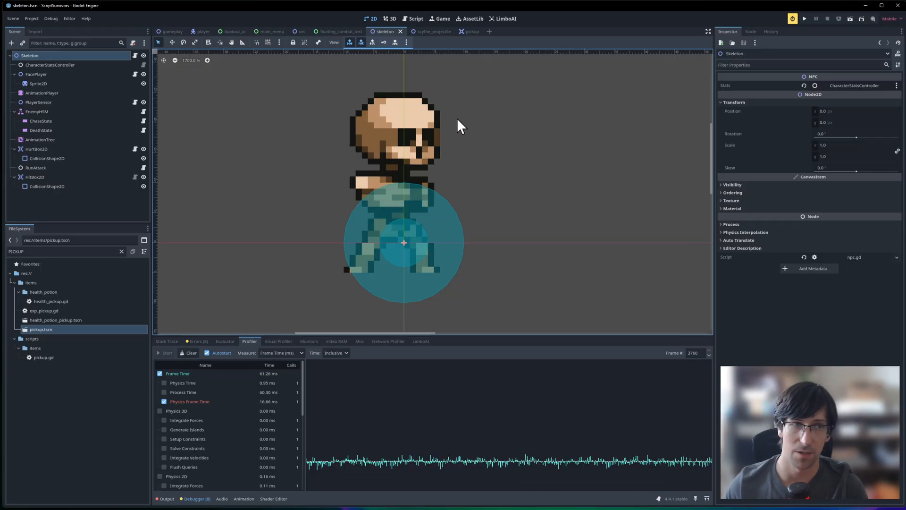
mouse_move(454, 122)
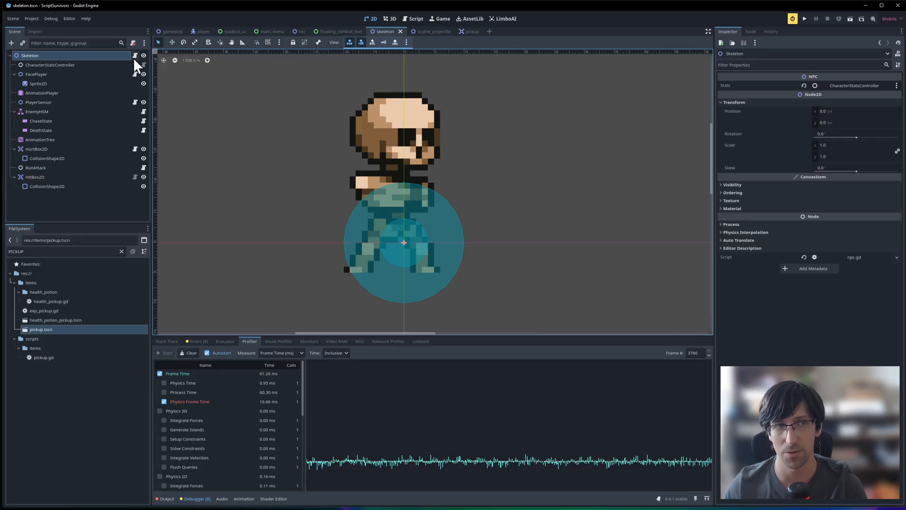
click(416, 19)
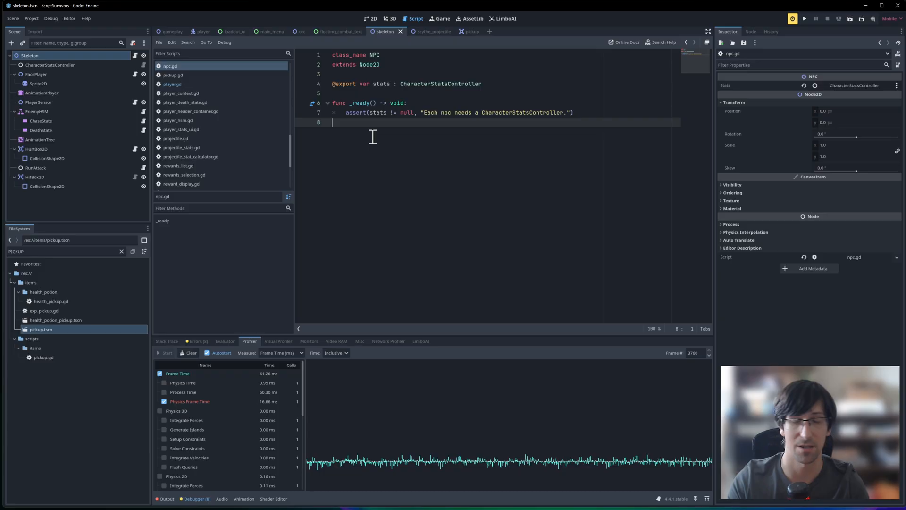
click(371, 19)
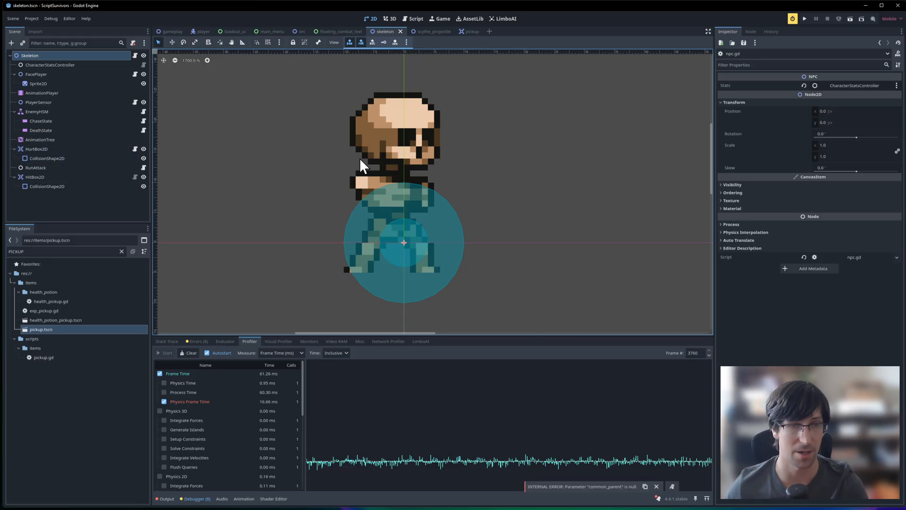
Bring up chase_state.gd from the ChaseState node to review _setup and _update
click(302, 31)
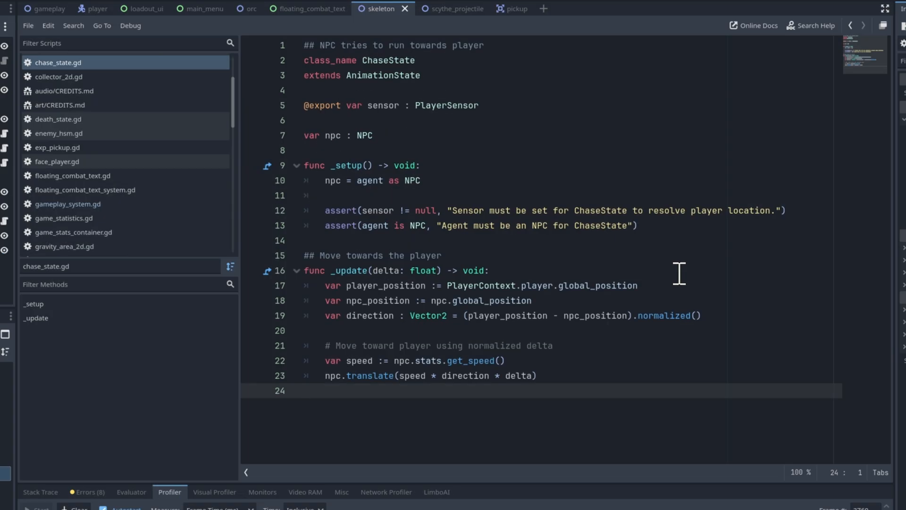
mouse_move(370, 300)
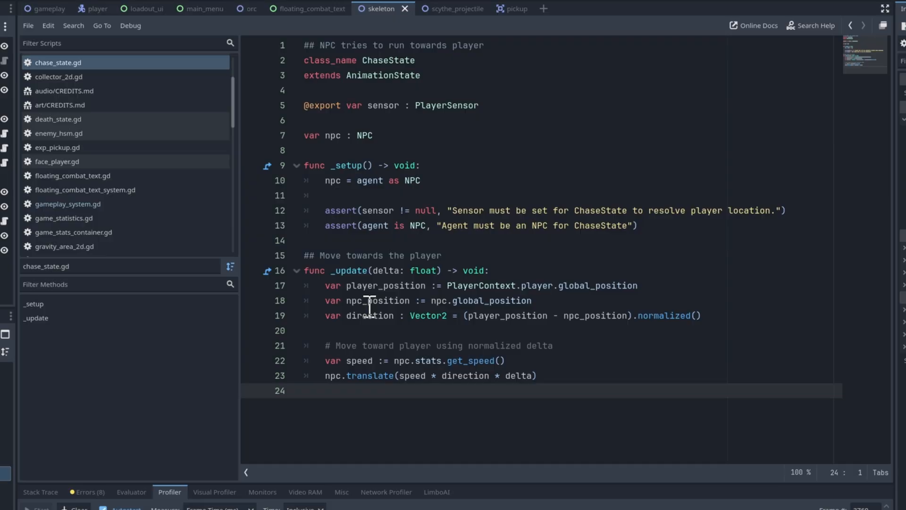
mouse_move(316, 281)
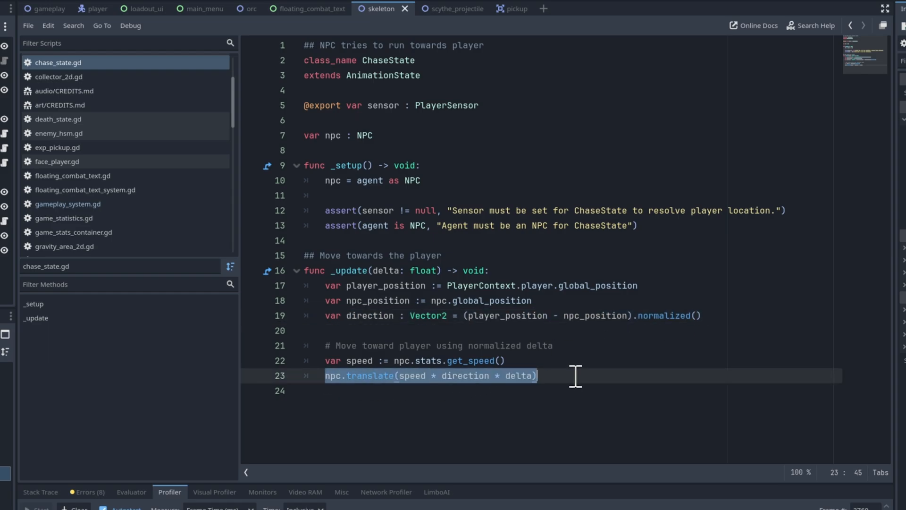
click(442, 374)
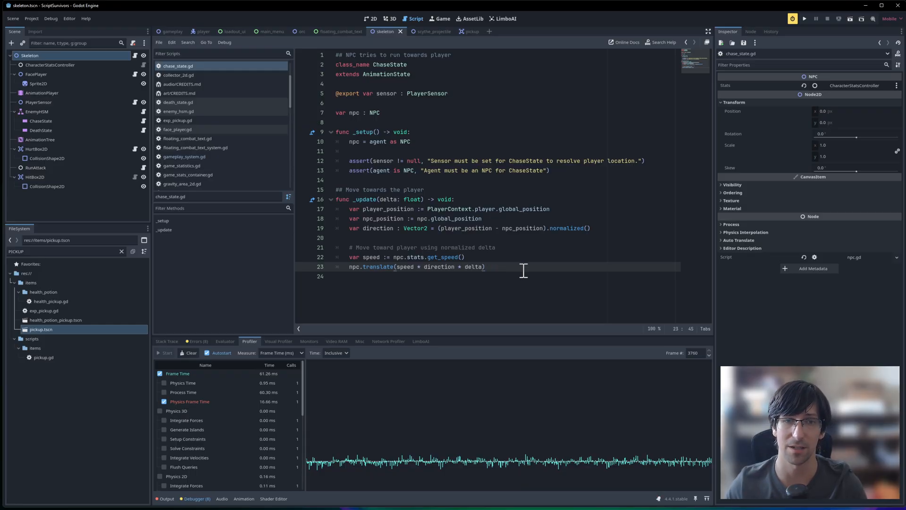
mouse_move(715, 58)
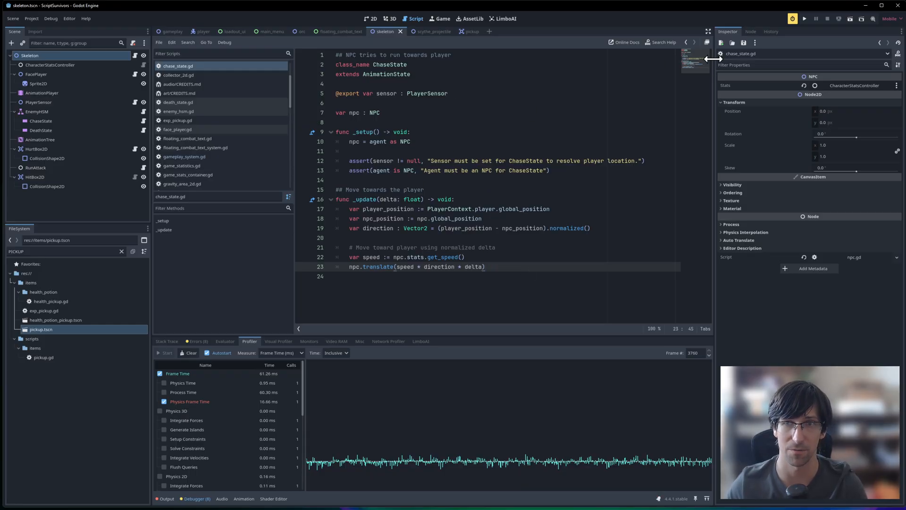
Run the survivors game with profiling and return focus to the editor
click(805, 19)
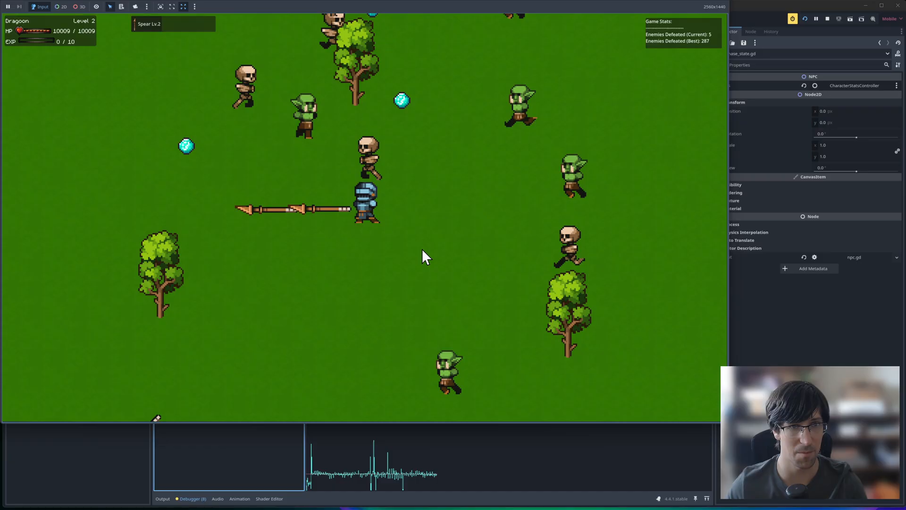
click(416, 19)
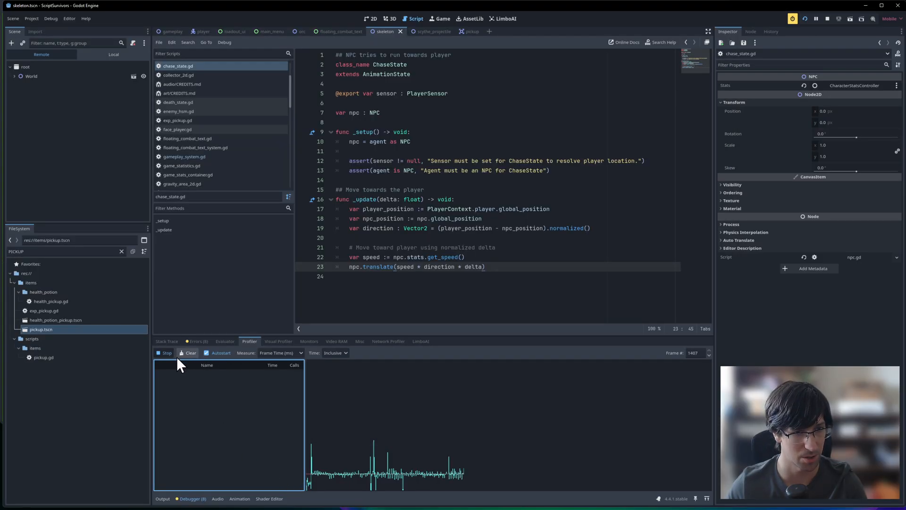
Play on, choosing level-up upgrades, until a huge skeleton horde spikes frame times
click(439, 19)
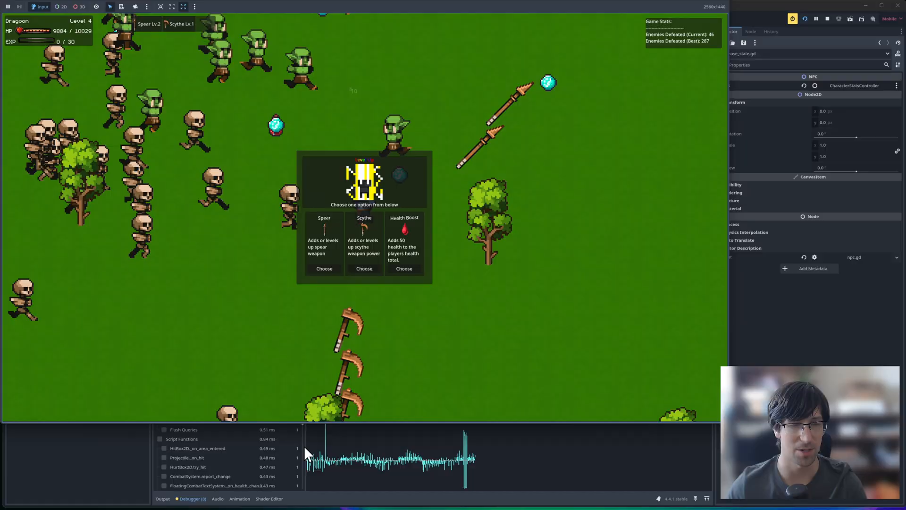
click(324, 268)
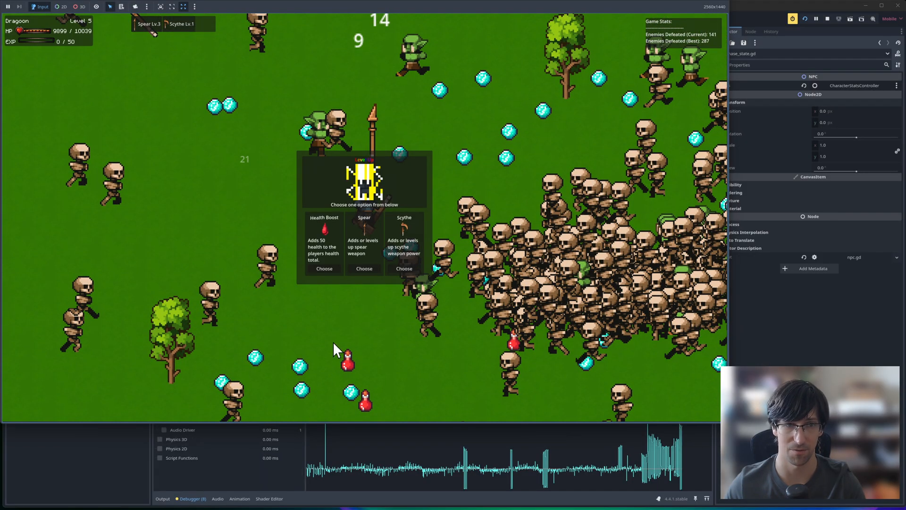
click(404, 268)
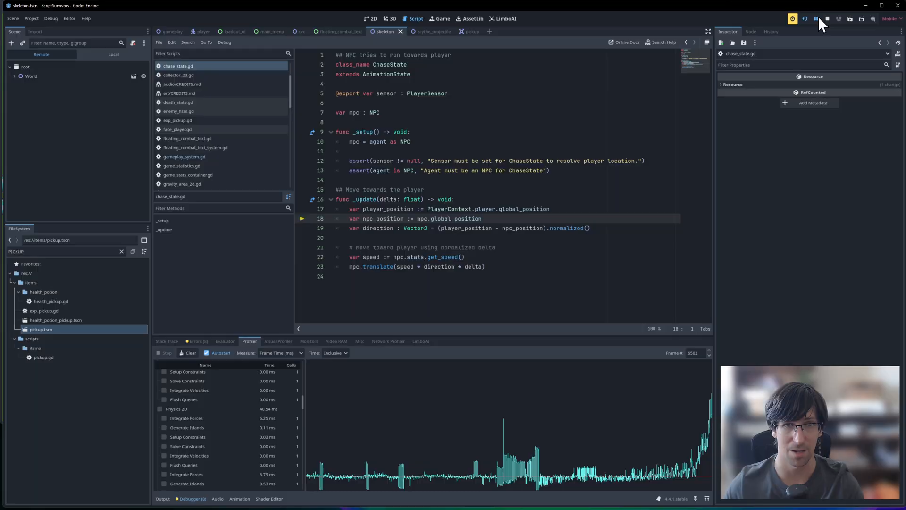
Inspect ChaseState._update at about 27 ms over 5341 calls, then continue execution
scroll(down, 3)
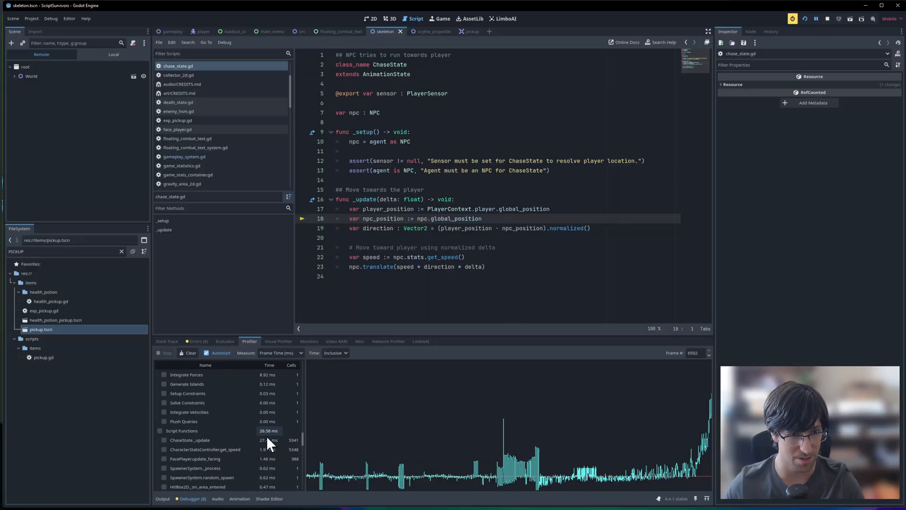
scroll(up, 3)
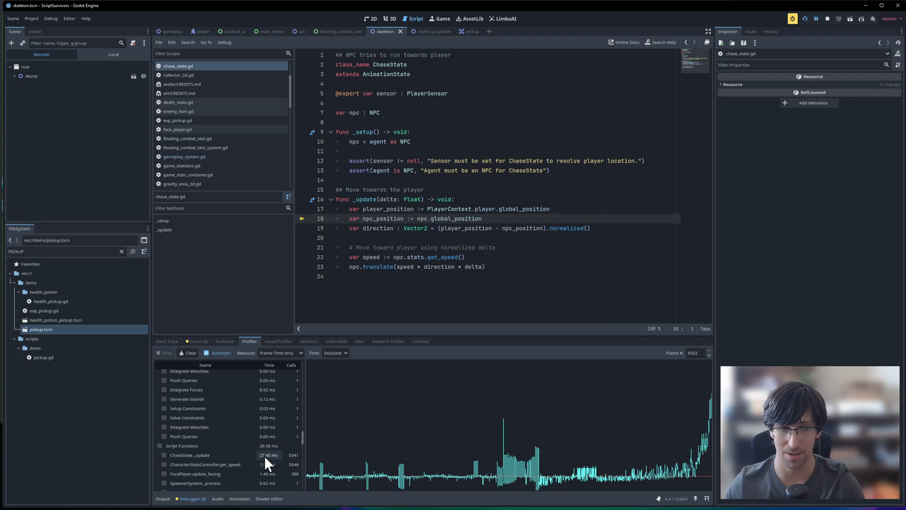
mouse_move(283, 462)
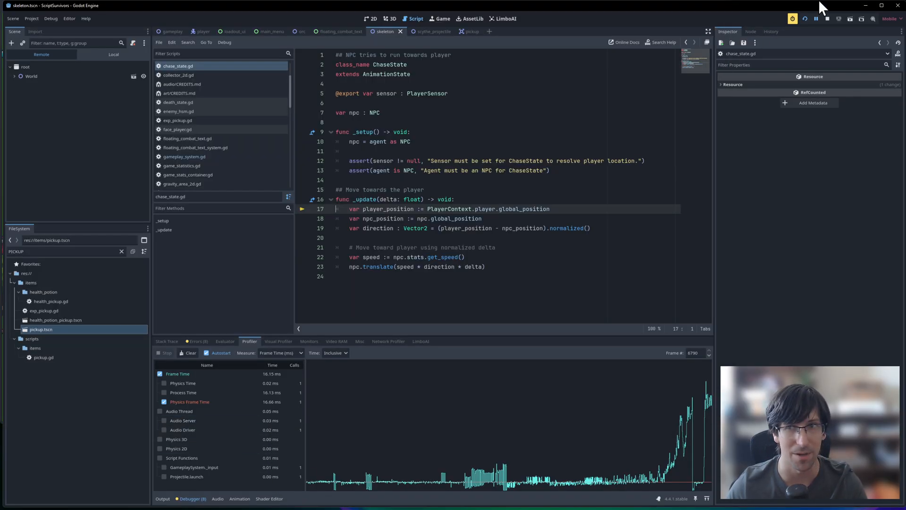
click(439, 19)
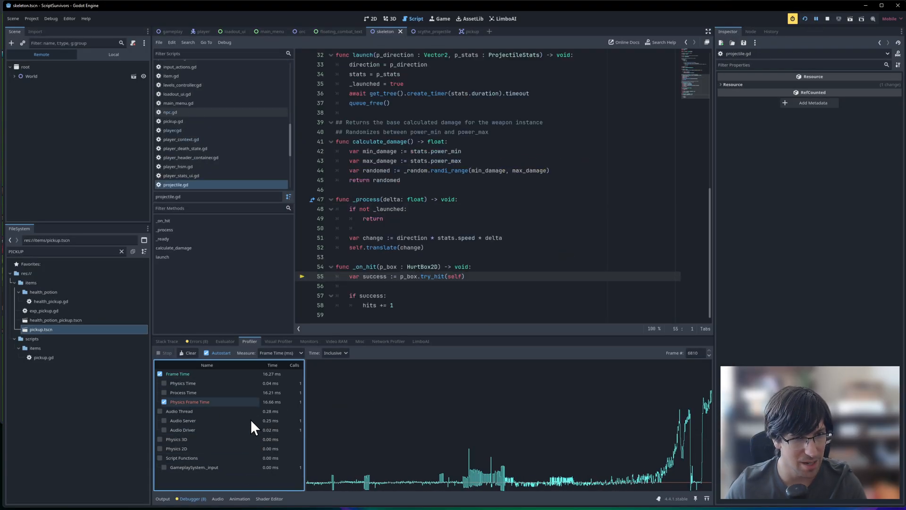
Expand World and Enemies in the remote scene tree to list spawned Node2D enemies
click(31, 76)
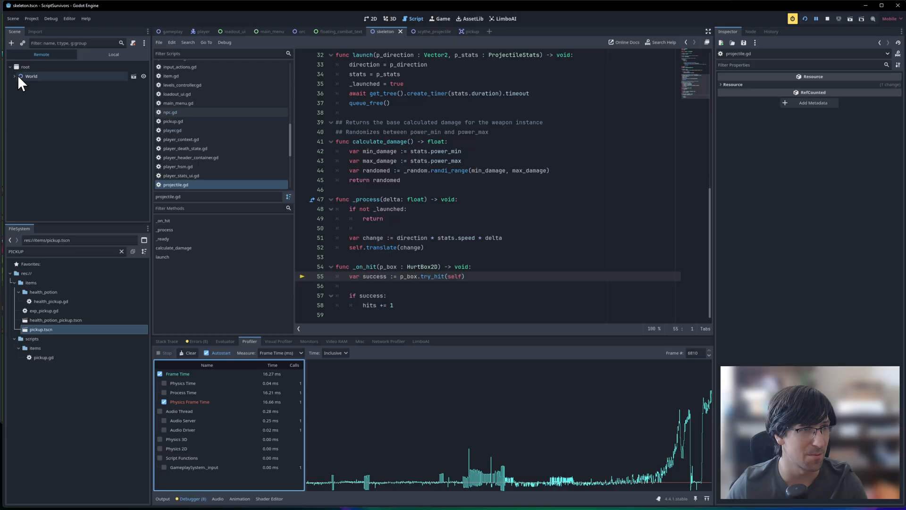
click(14, 76)
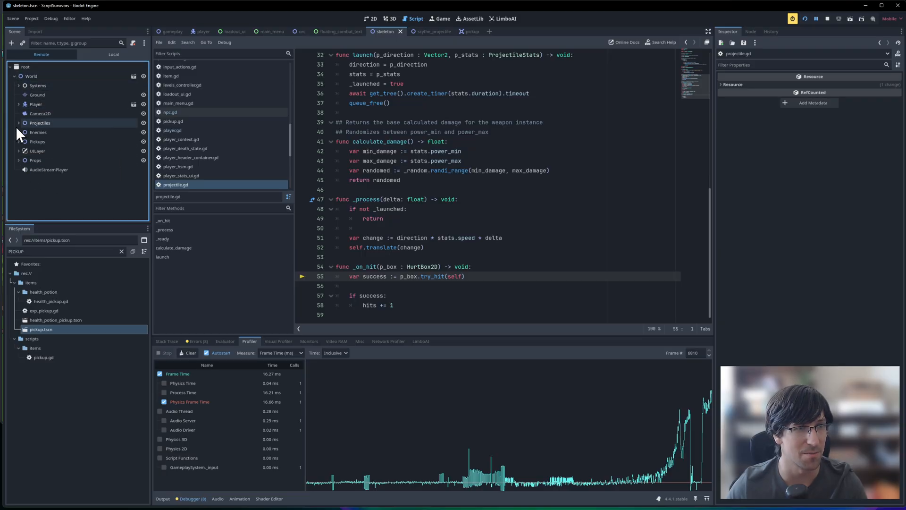
click(19, 123)
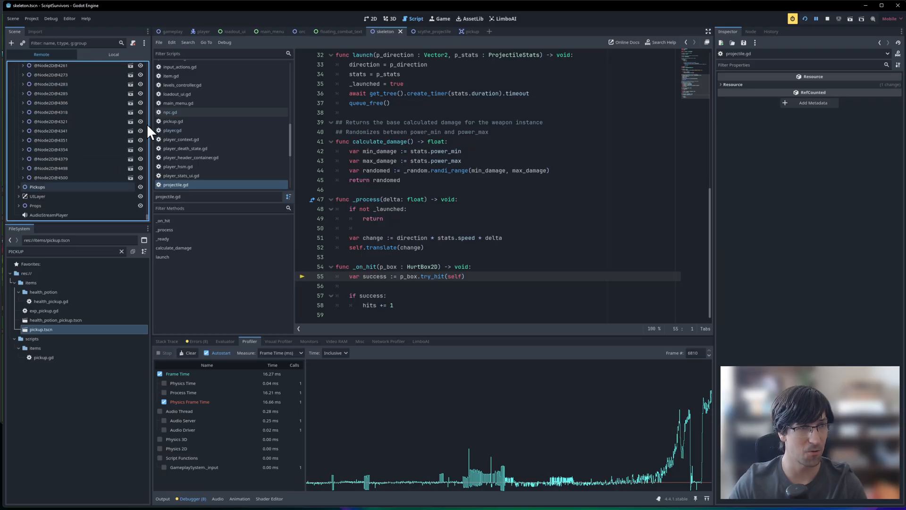
mouse_move(105, 186)
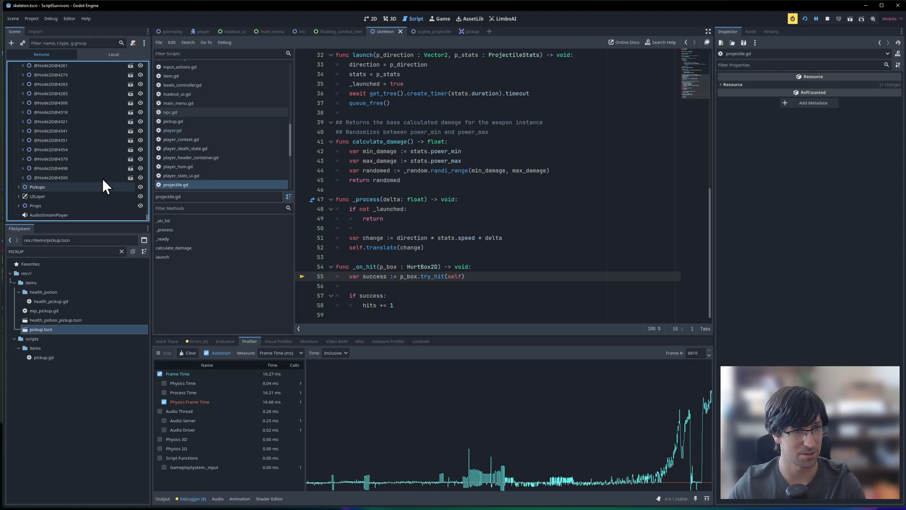
Inspect one running enemy Node2D, then switch back to the game
click(51, 179)
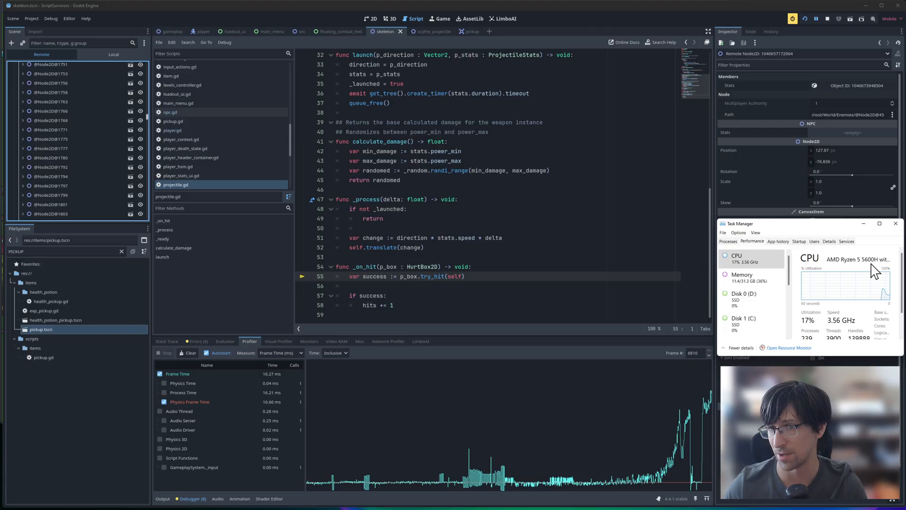
mouse_move(879, 272)
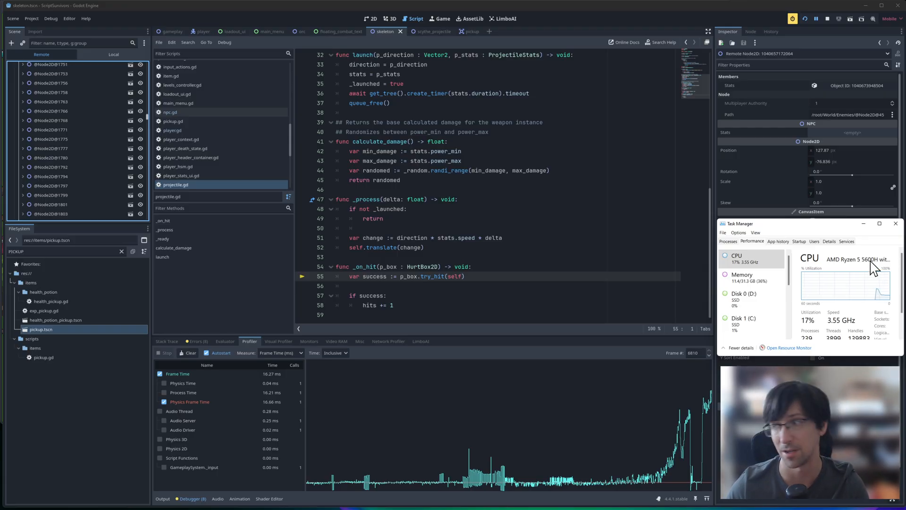
mouse_move(855, 304)
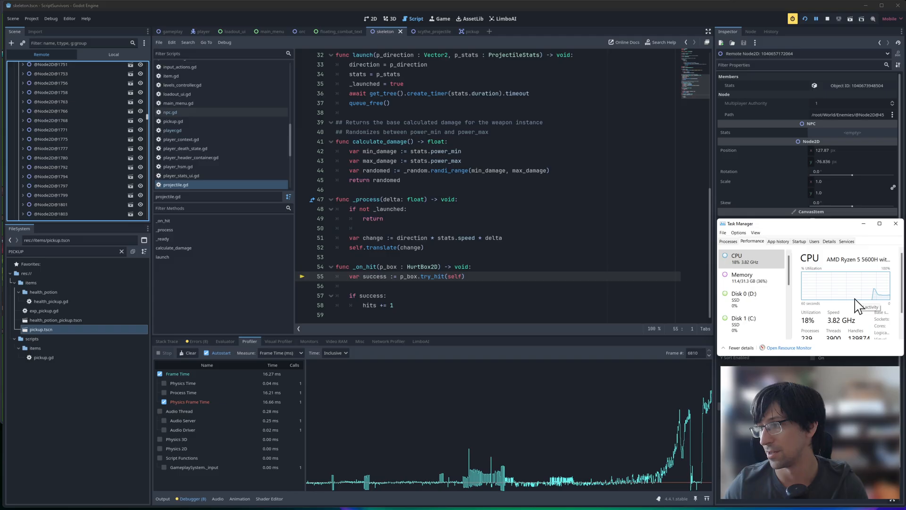
click(805, 19)
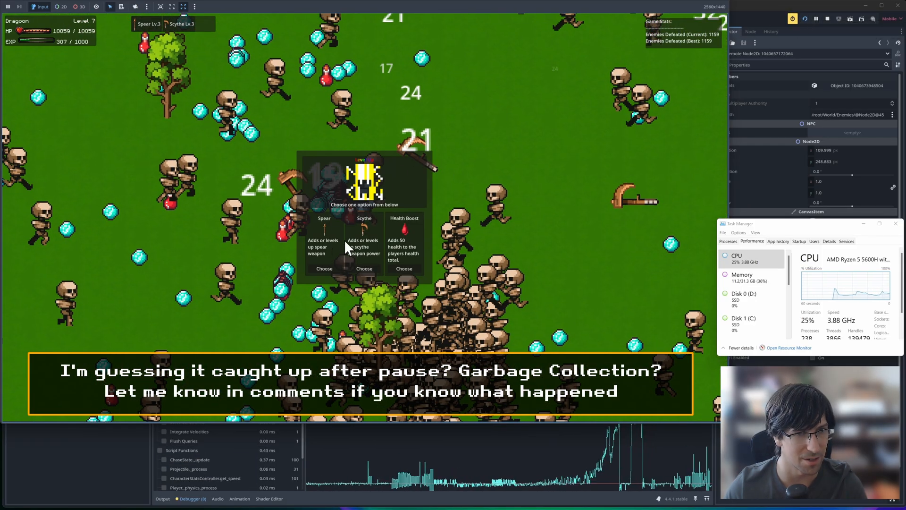
Pick the Scythe upgrade, play briefly, and return to the editor's profiler
click(364, 268)
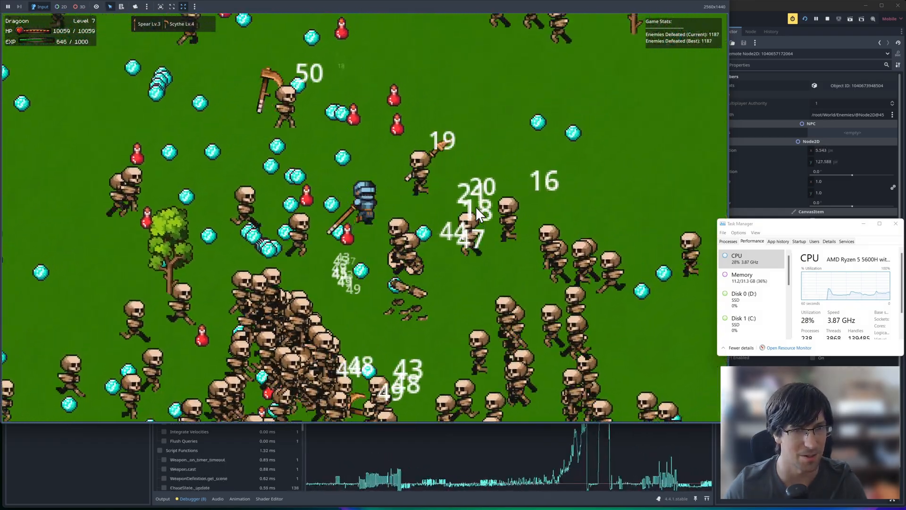
click(415, 19)
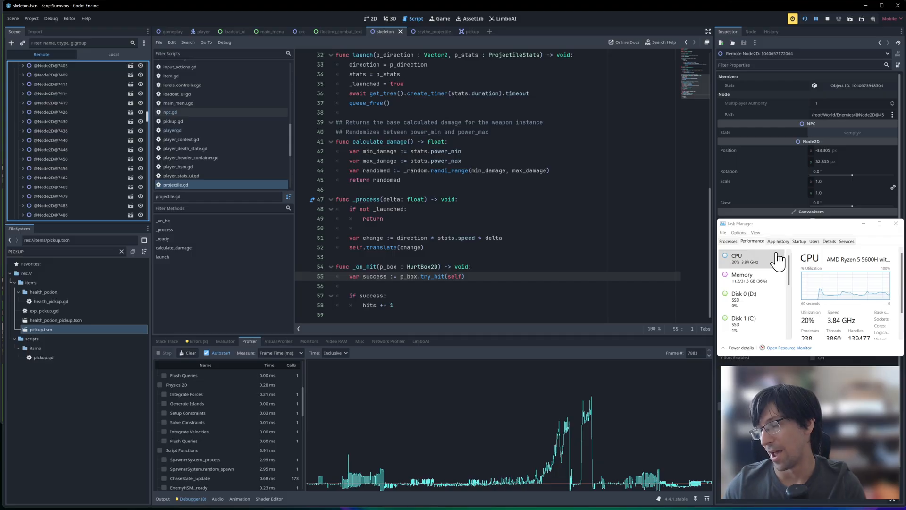
mouse_move(802, 228)
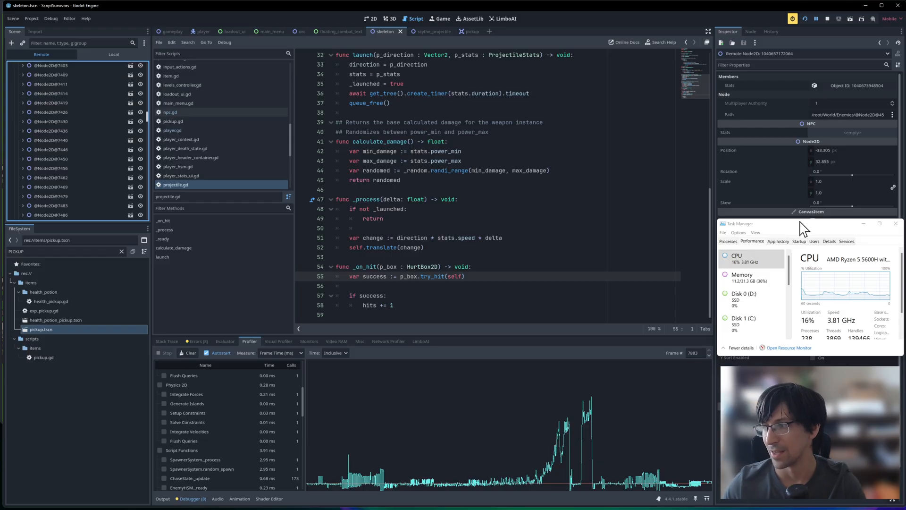
mouse_move(815, 231)
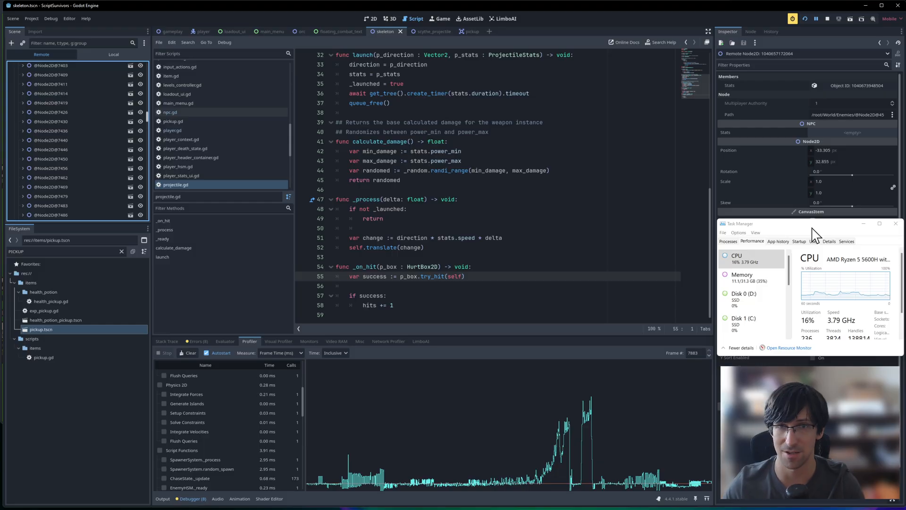
Show the skeleton scene in the 2D workspace with EnemyHSM and ChaseState nodes
click(371, 19)
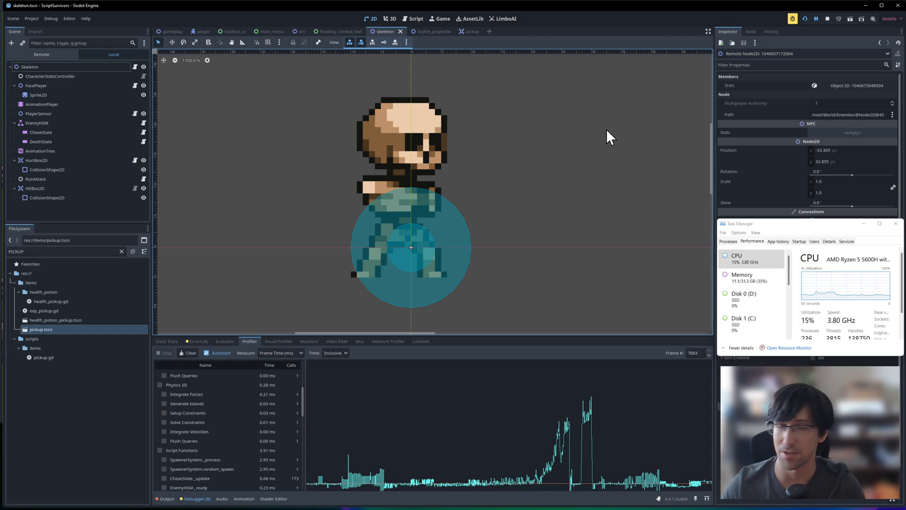
mouse_move(608, 134)
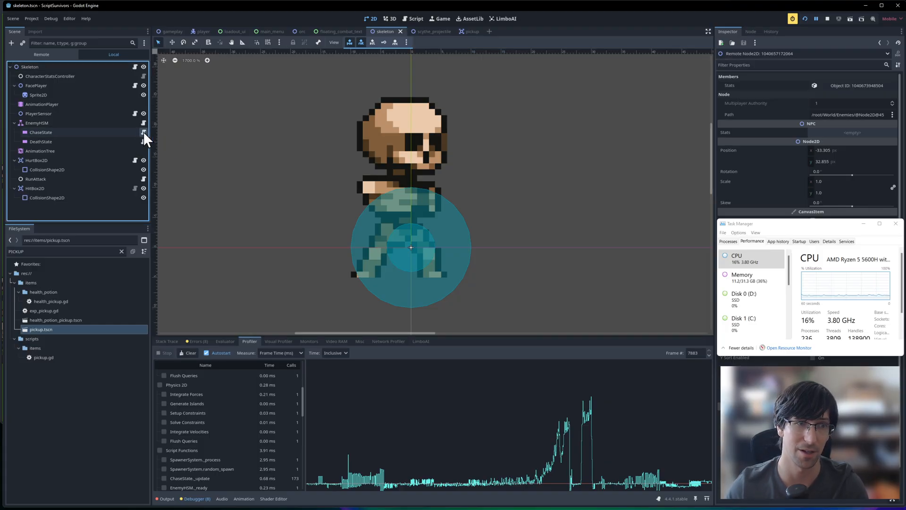
Reopen chase_state.gd from ChaseState, showing the normalized direction toward the player
click(414, 19)
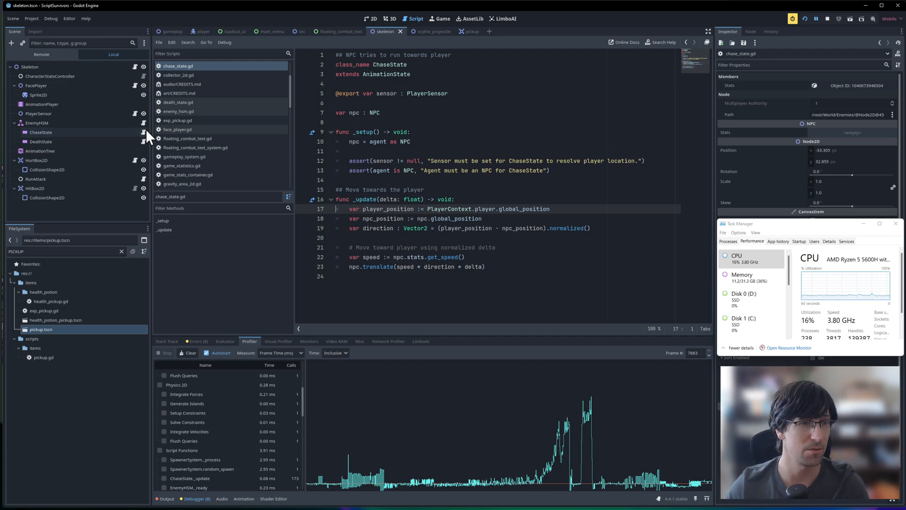
mouse_move(148, 142)
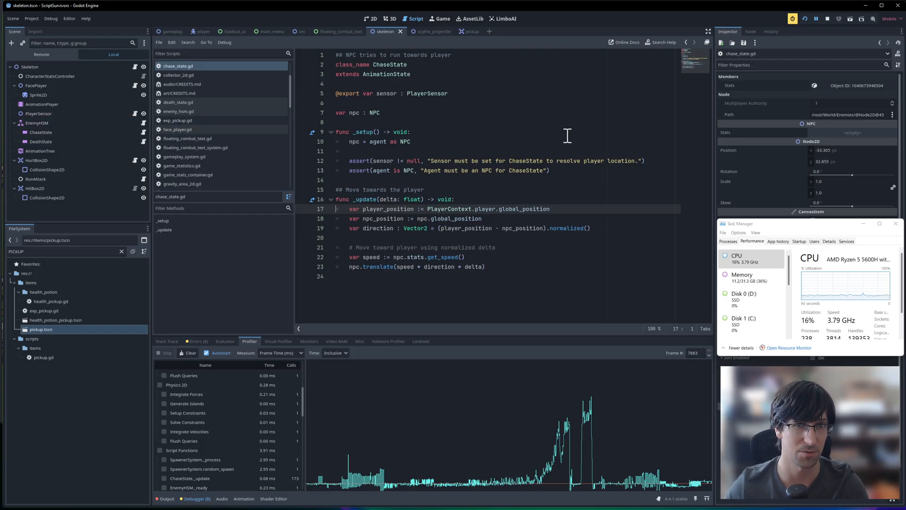
mouse_move(553, 145)
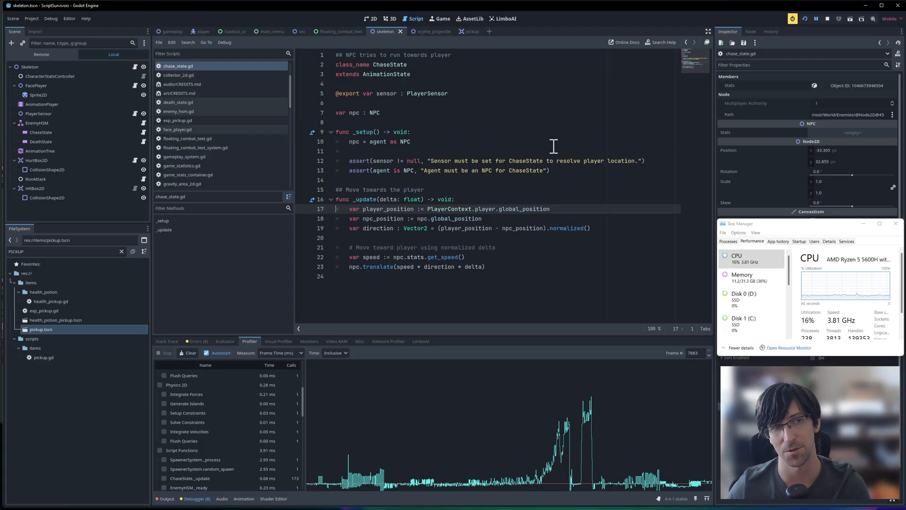
mouse_move(551, 150)
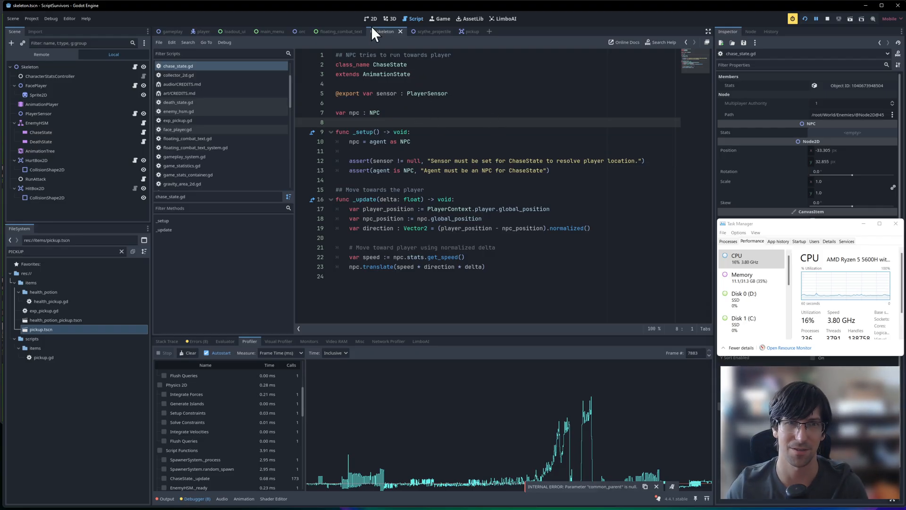
Return to the skeleton scene in the 2D workspace after reviewing chase_state.gd
click(372, 19)
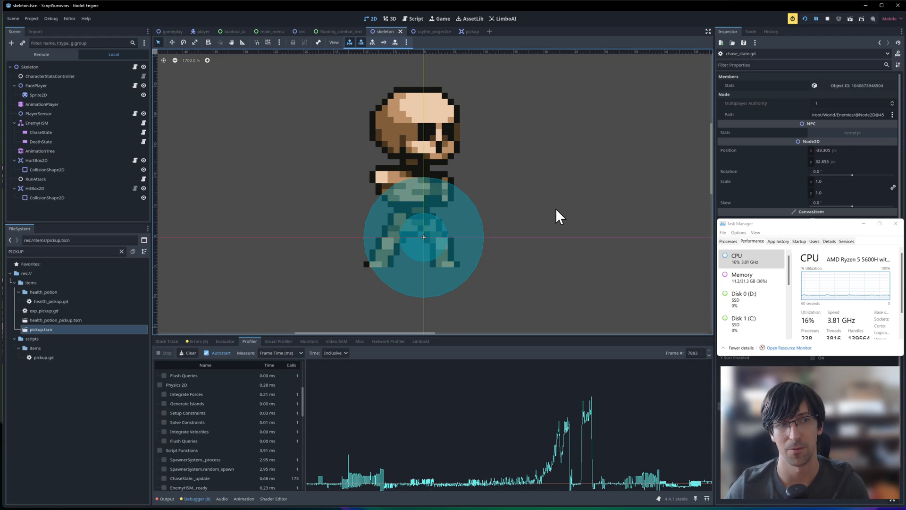
mouse_move(560, 225)
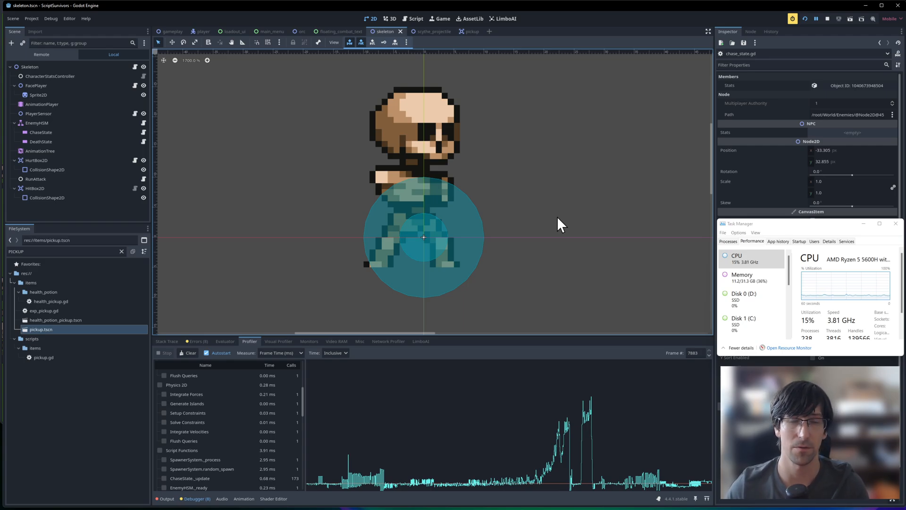
mouse_move(568, 235)
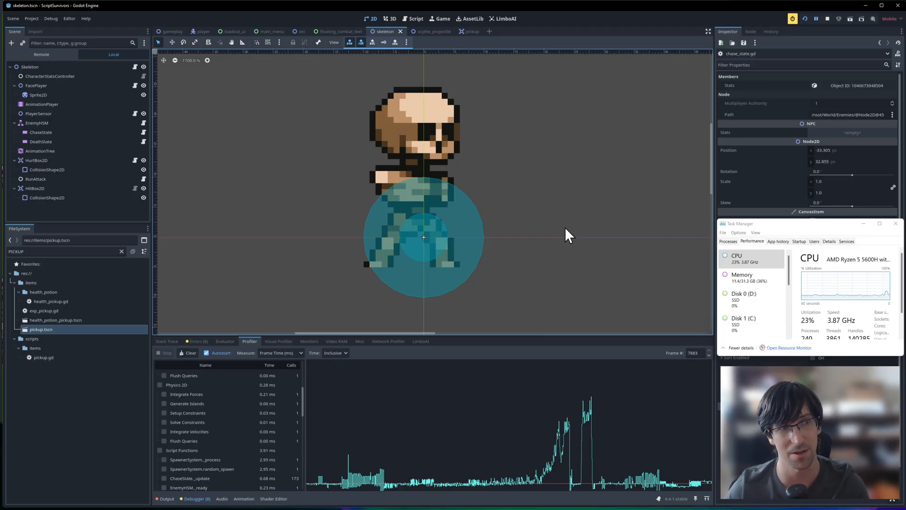
mouse_move(556, 235)
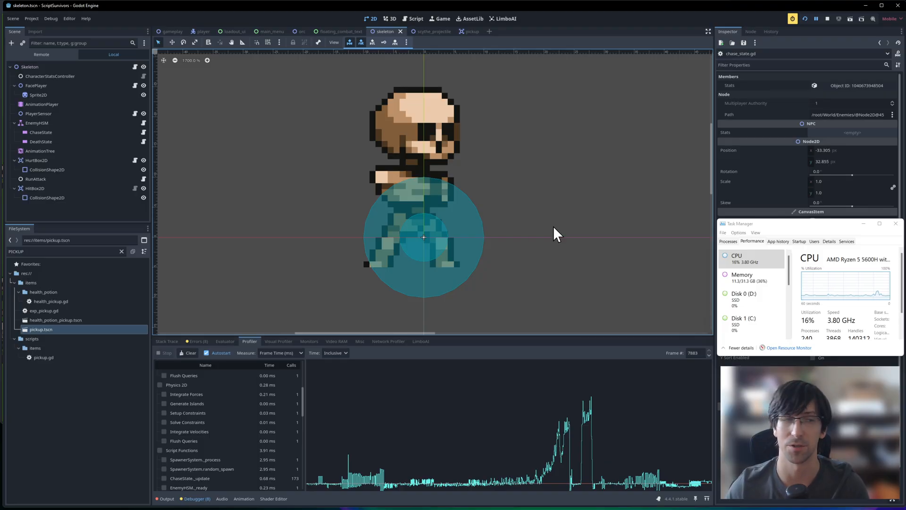
mouse_move(420, 130)
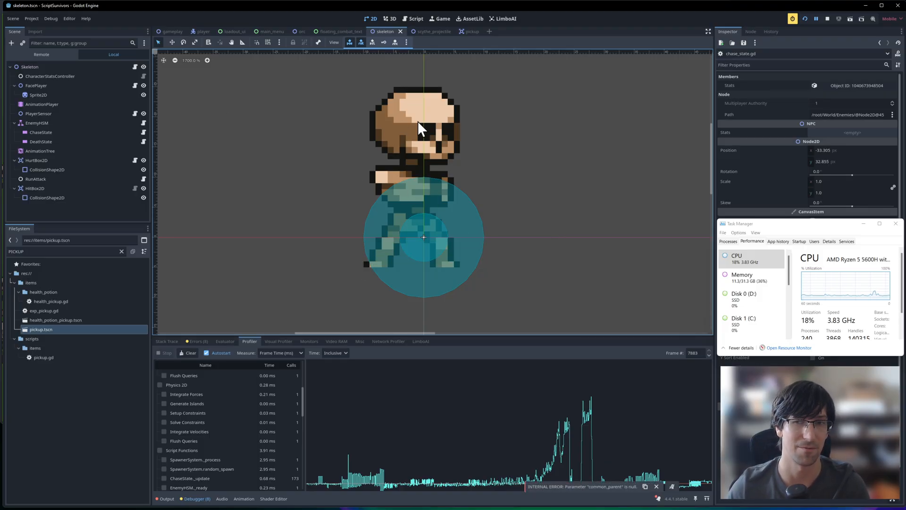
mouse_move(495, 130)
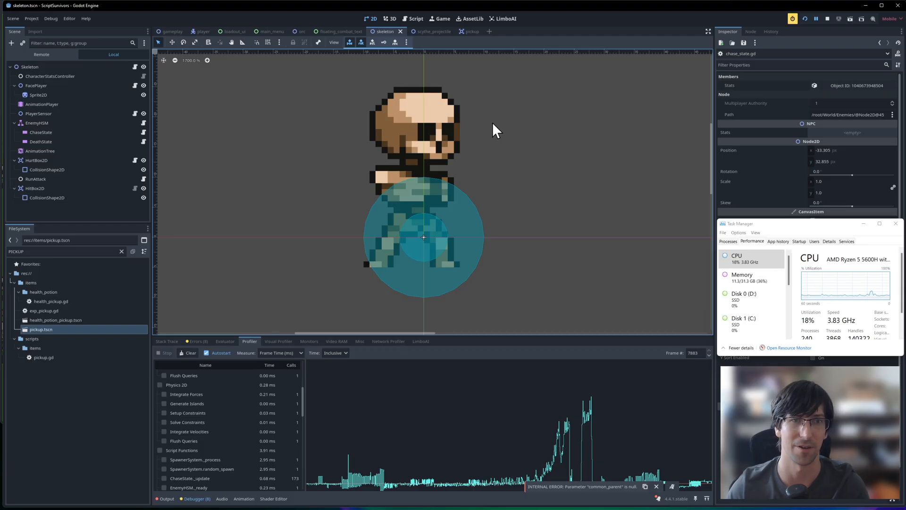
mouse_move(630, 175)
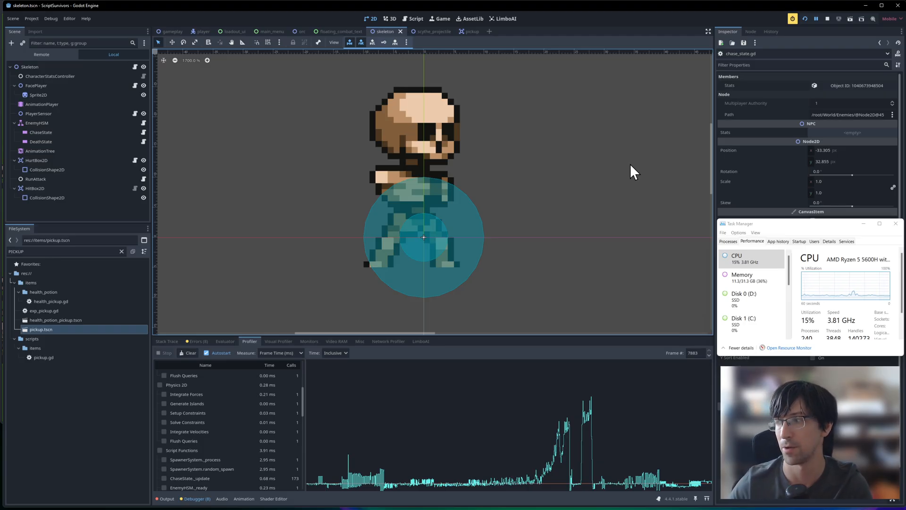
mouse_move(629, 270)
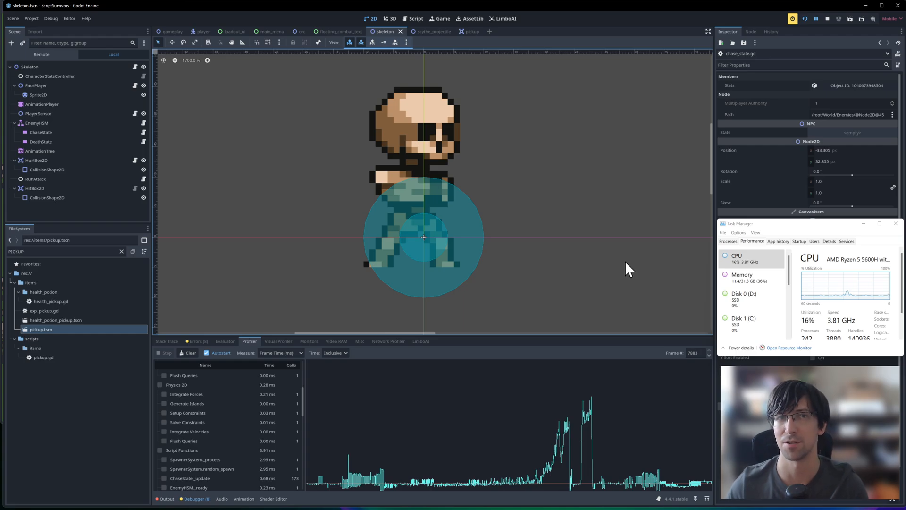
mouse_move(629, 266)
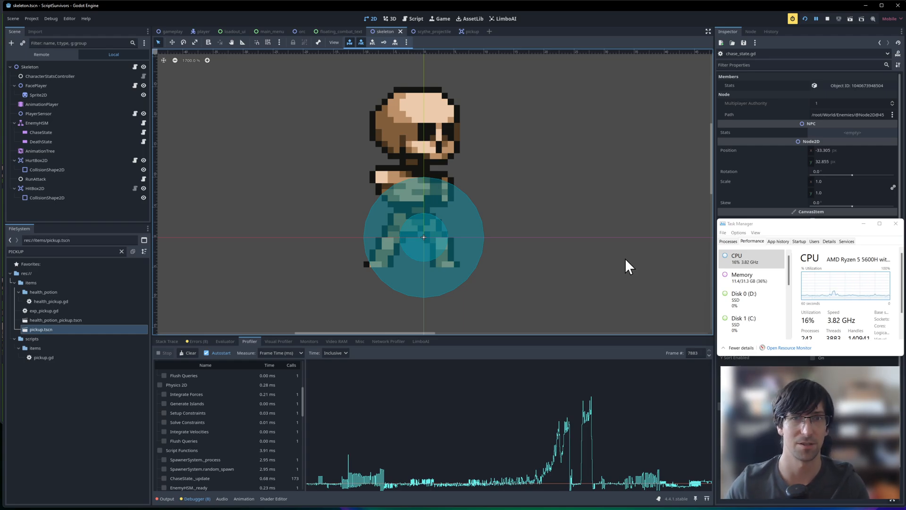